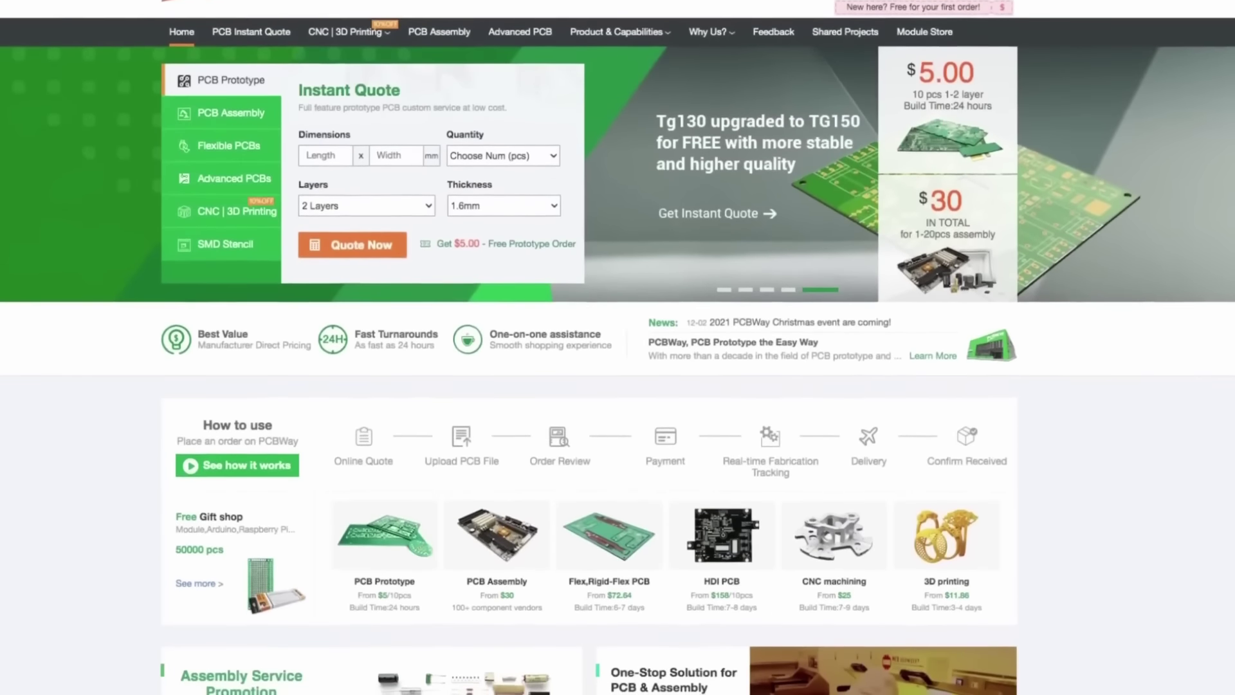
pyautogui.scroll(-3)
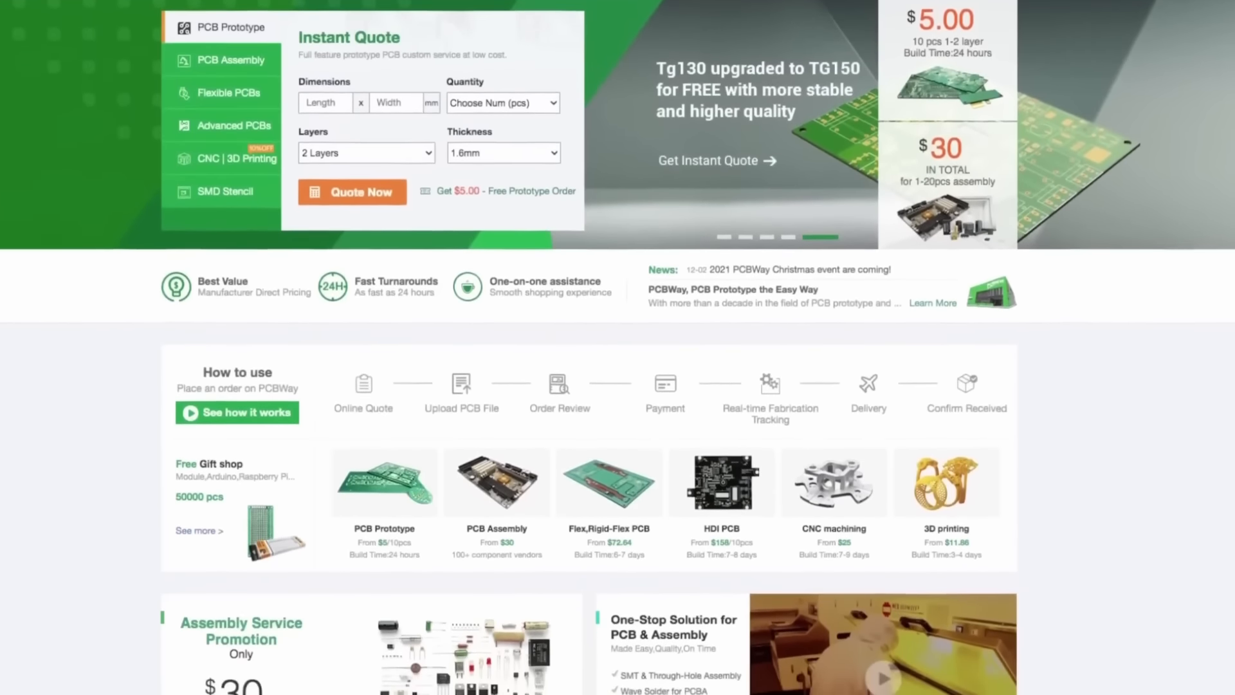
pyautogui.scroll(-3)
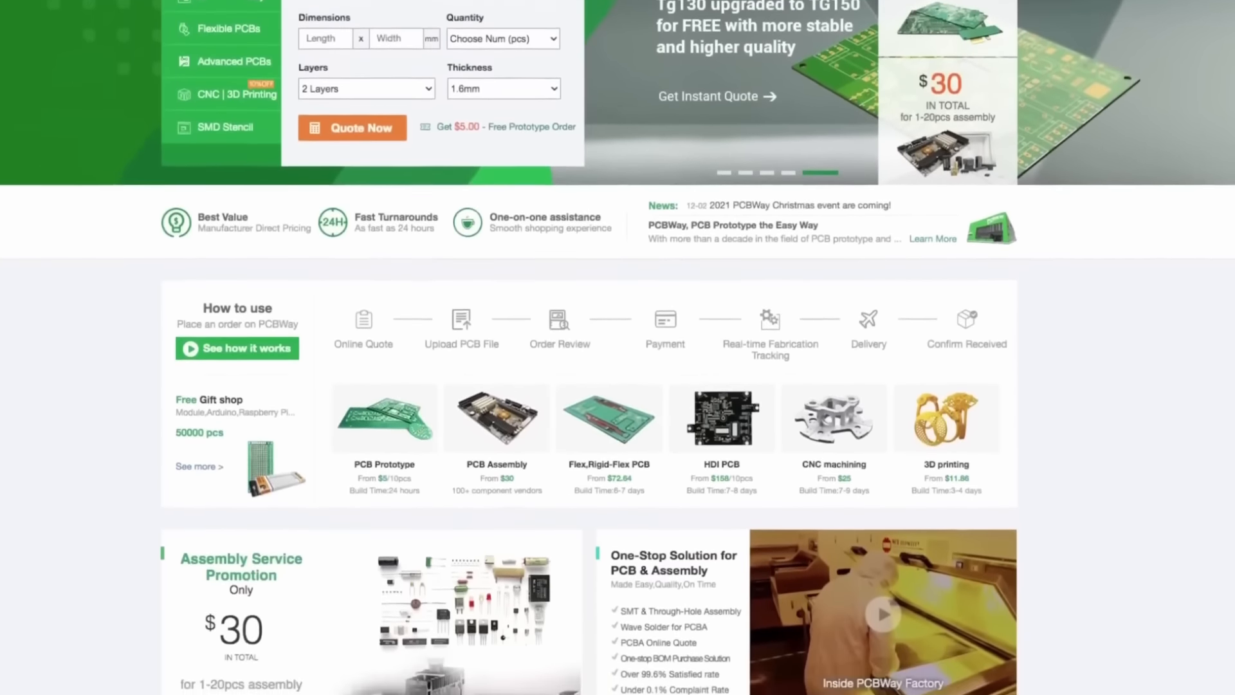
pyautogui.scroll(-3)
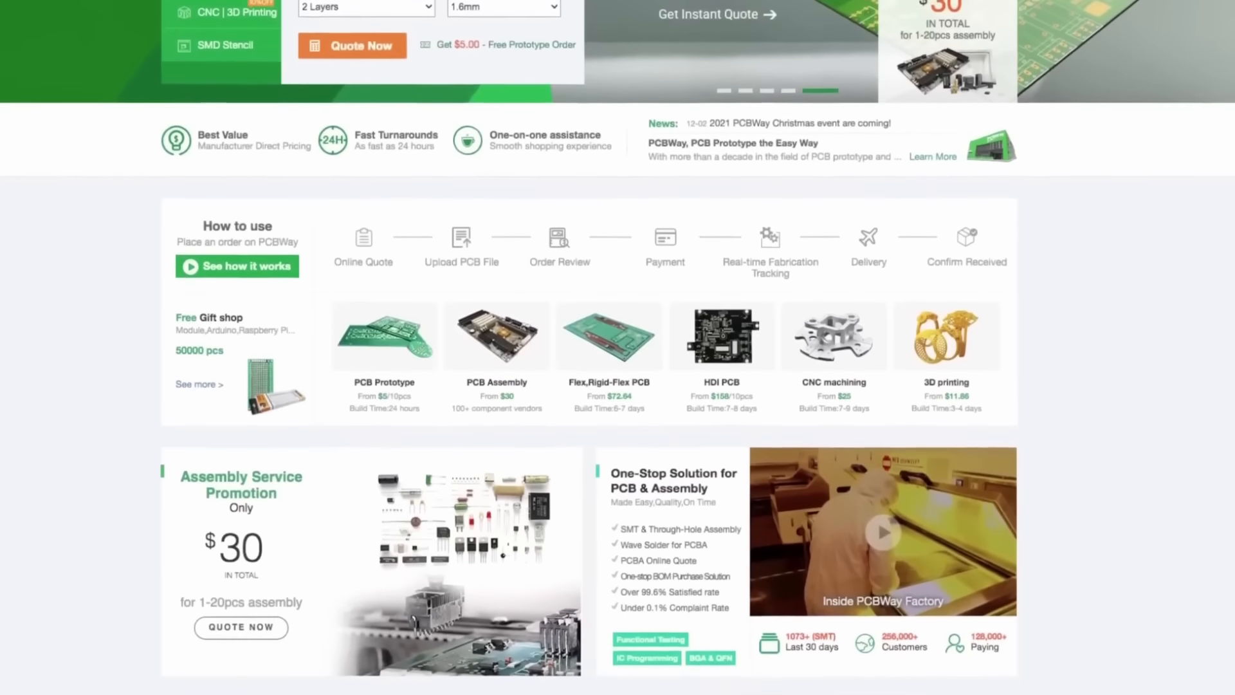
pyautogui.scroll(-3)
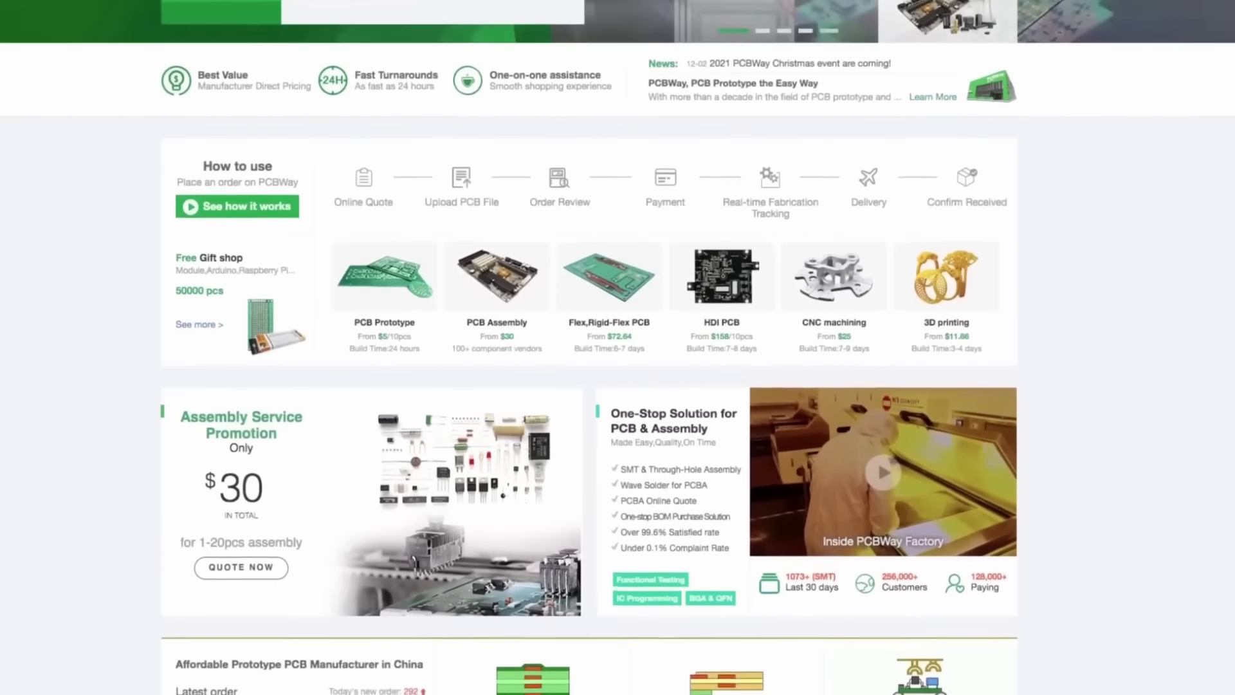
pyautogui.scroll(-3)
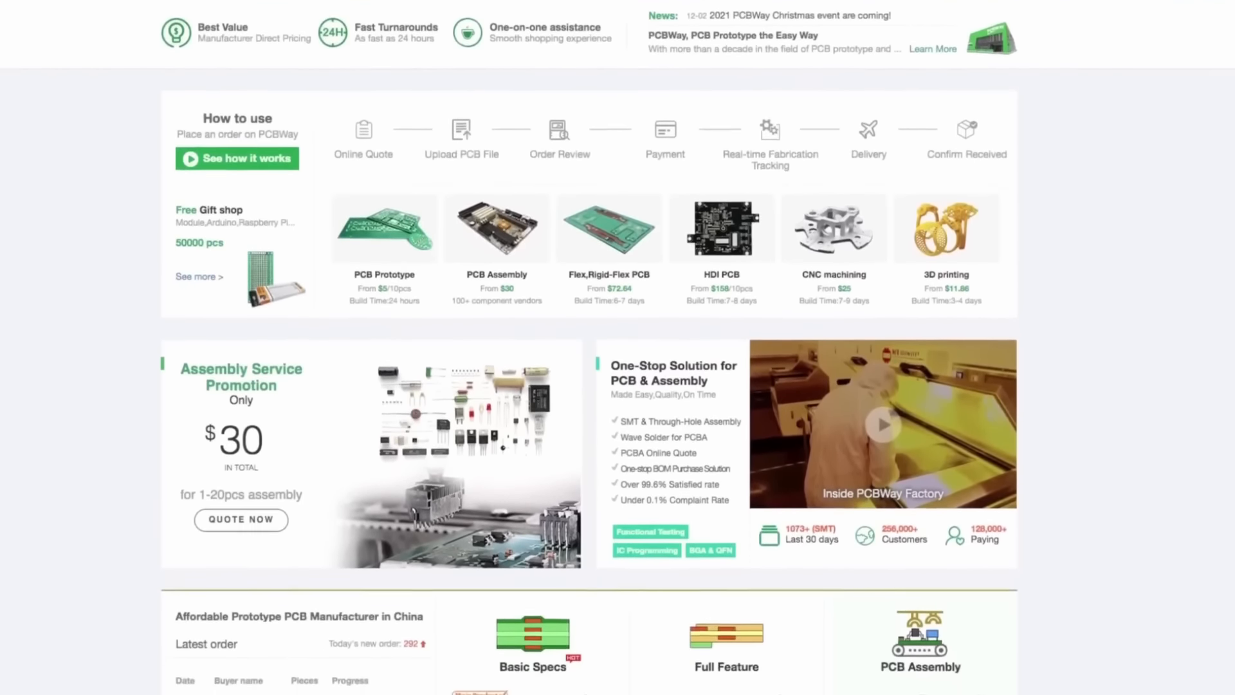
pyautogui.scroll(-3)
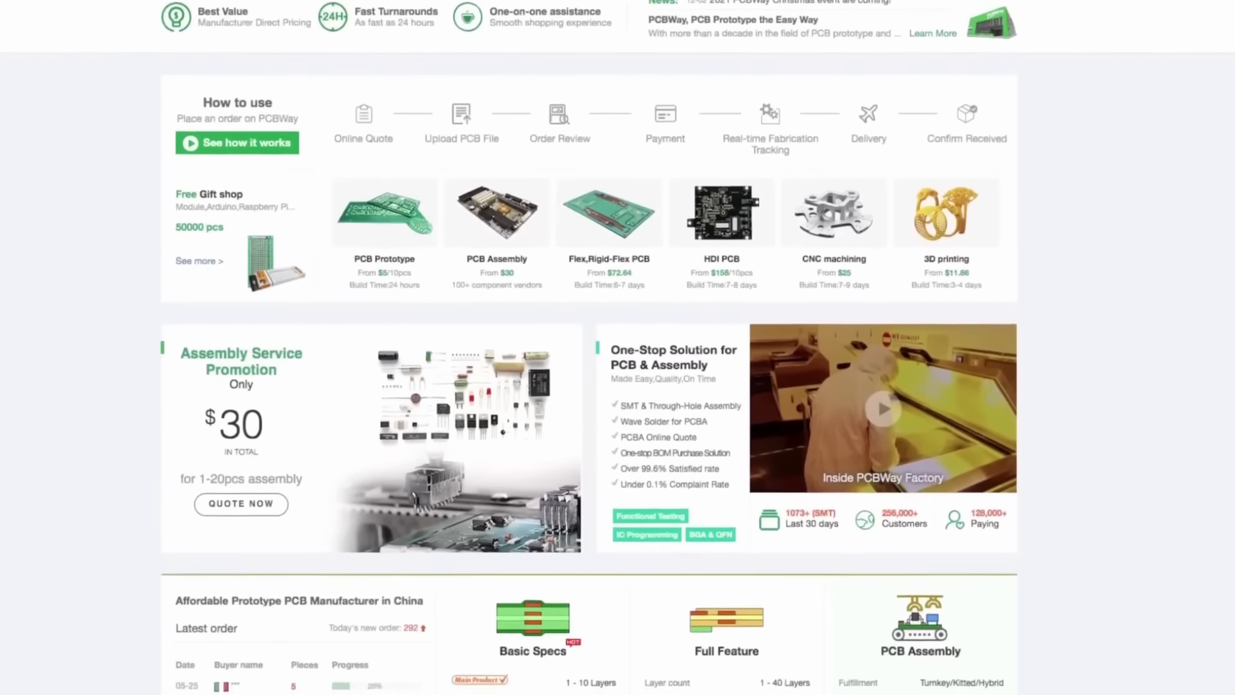